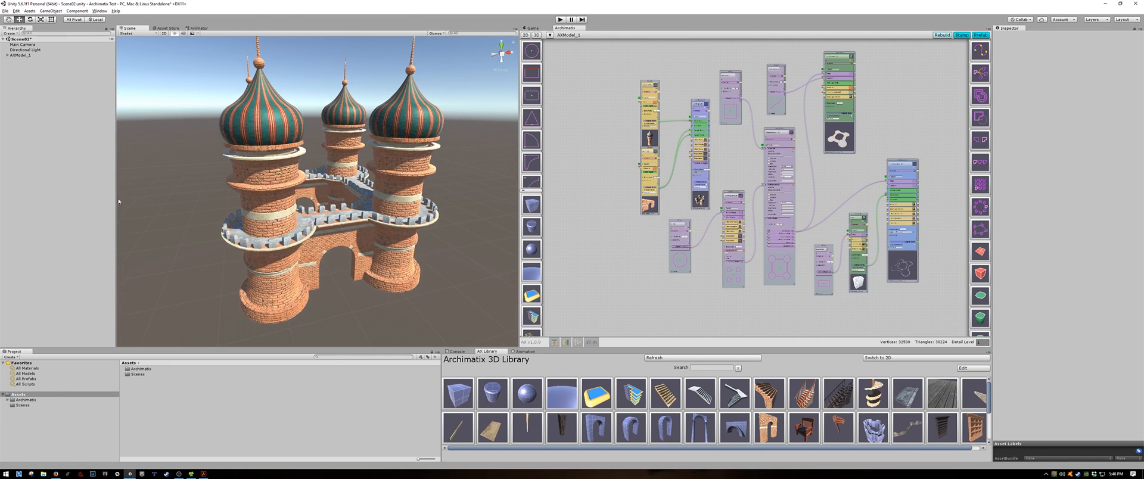
Start a new empty scene, then browse the Archimatix folder and return to Assets.
click(6, 10)
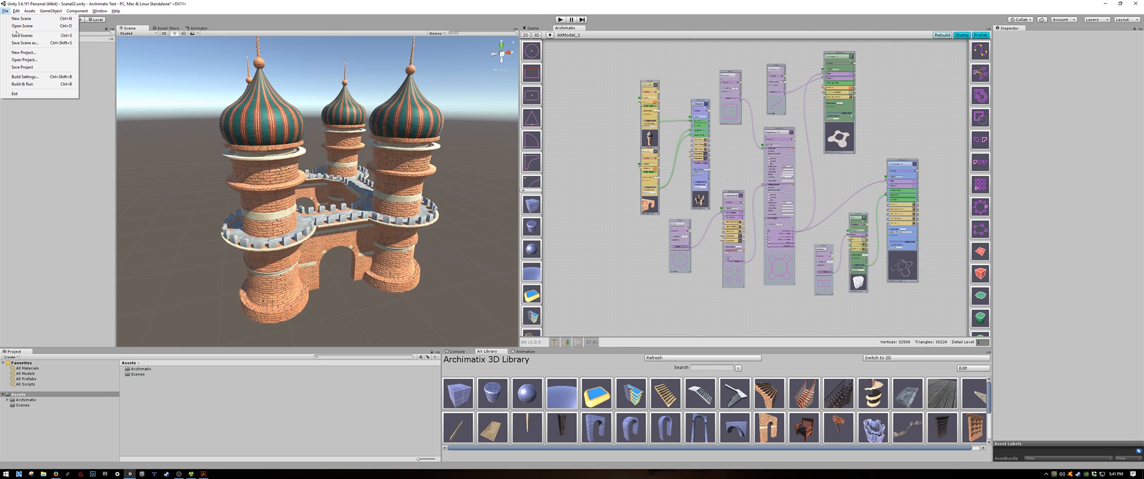
click(22, 19)
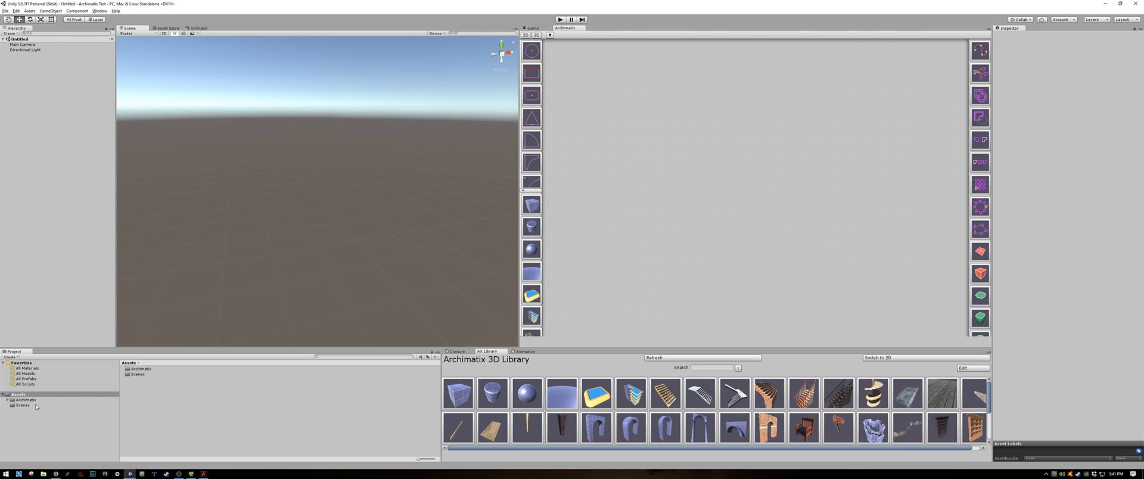
click(25, 399)
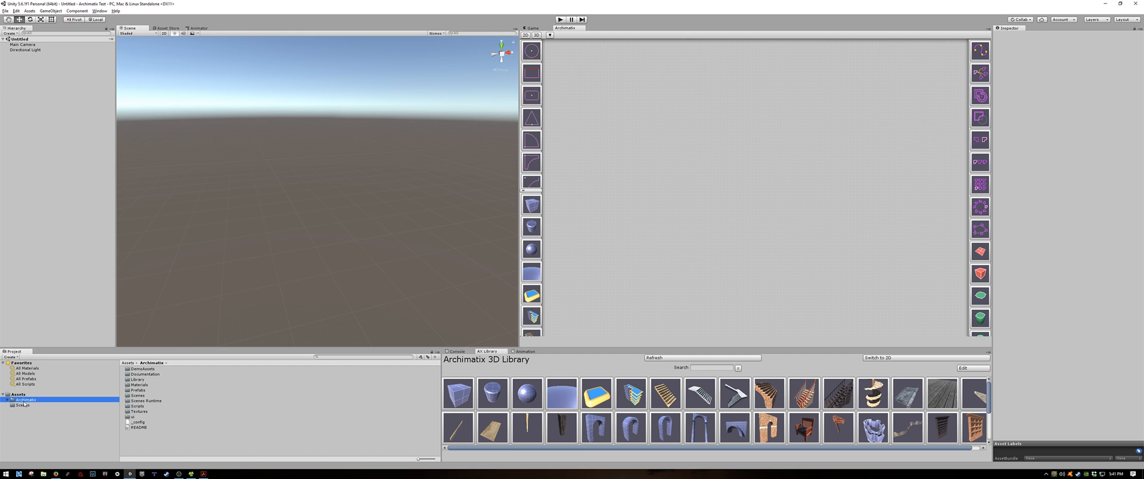
click(17, 394)
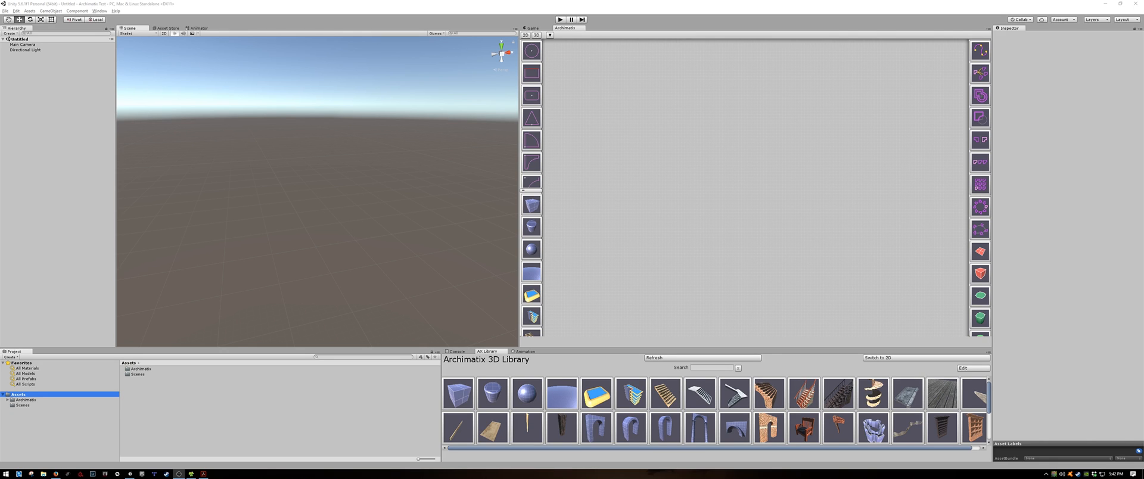
mouse_move(563, 219)
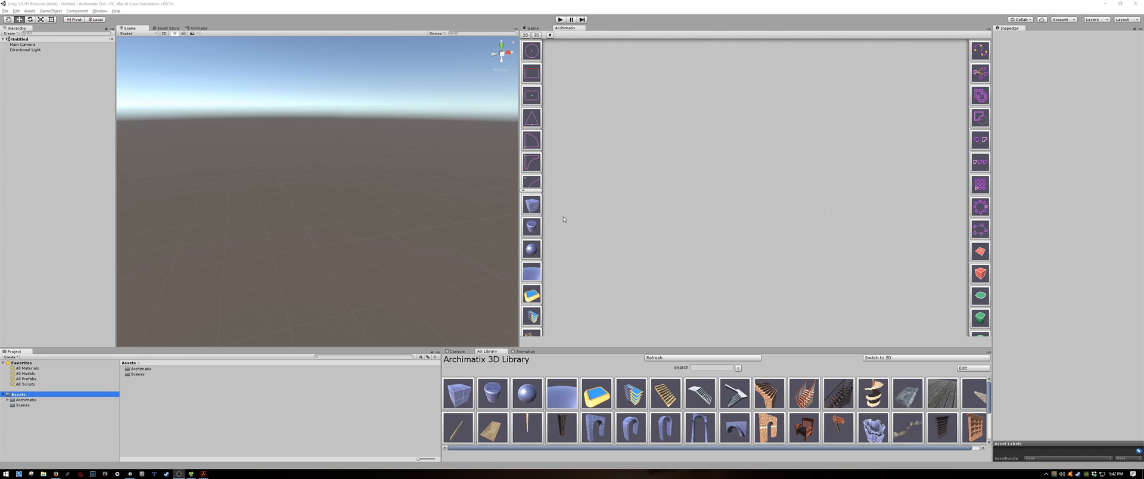
mouse_move(721, 98)
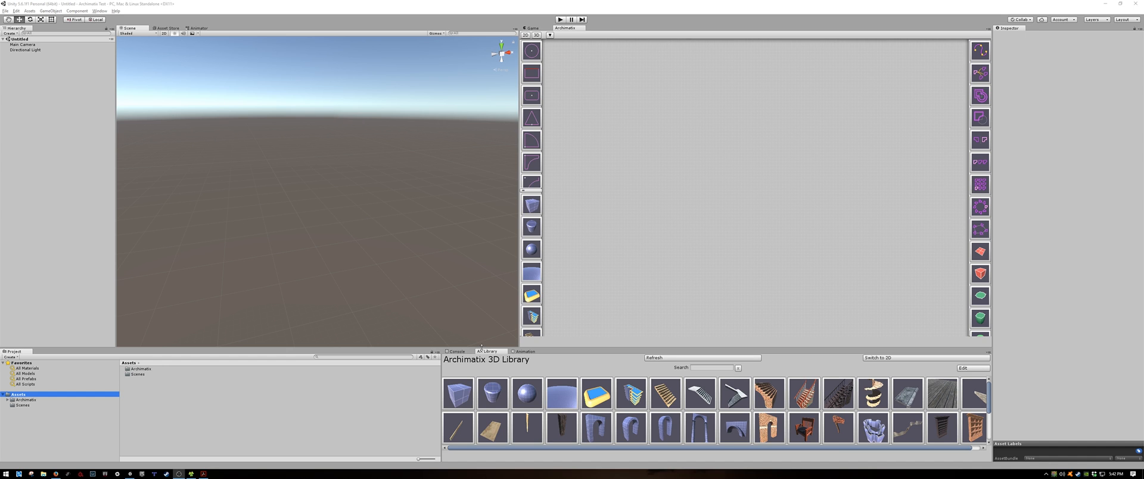
click(457, 351)
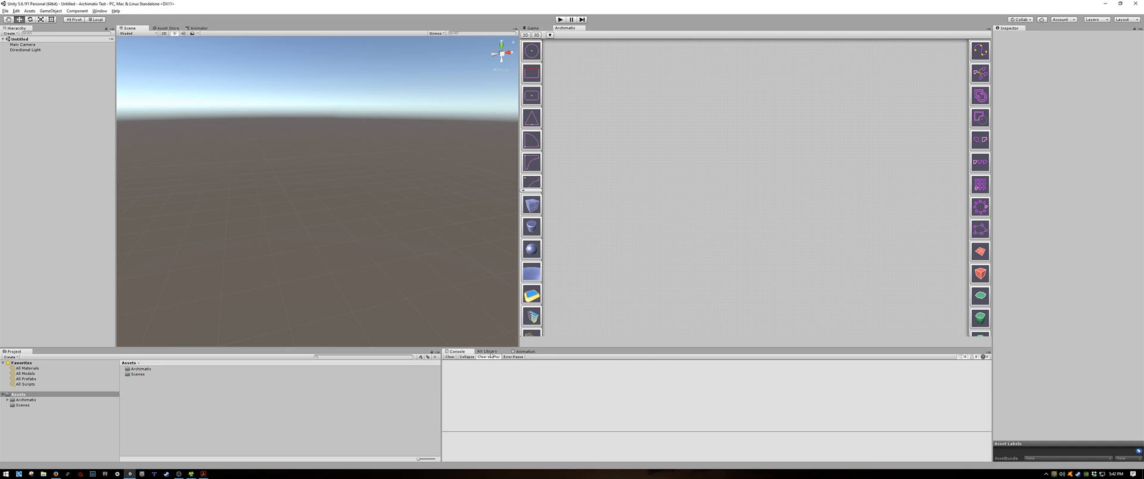
click(486, 352)
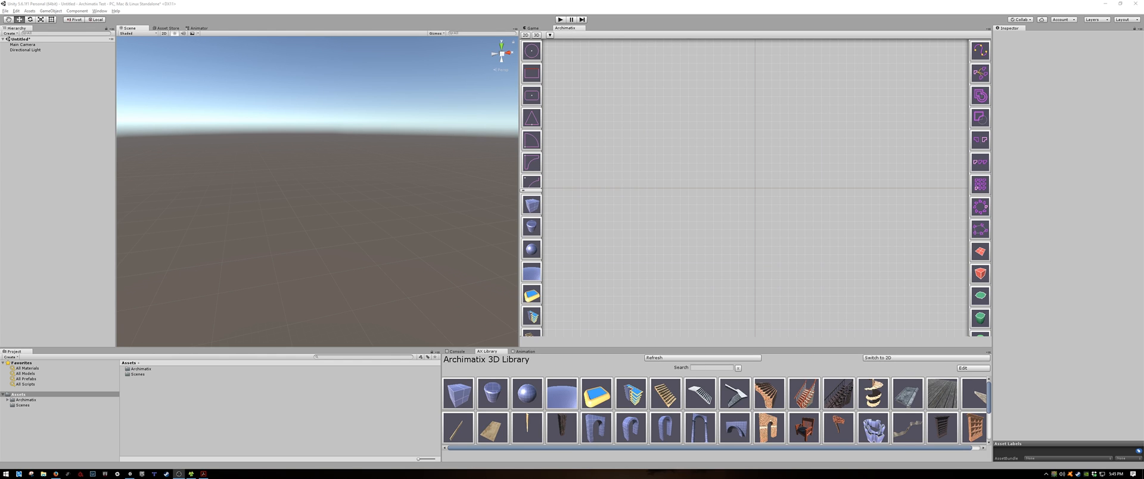
mouse_move(191, 197)
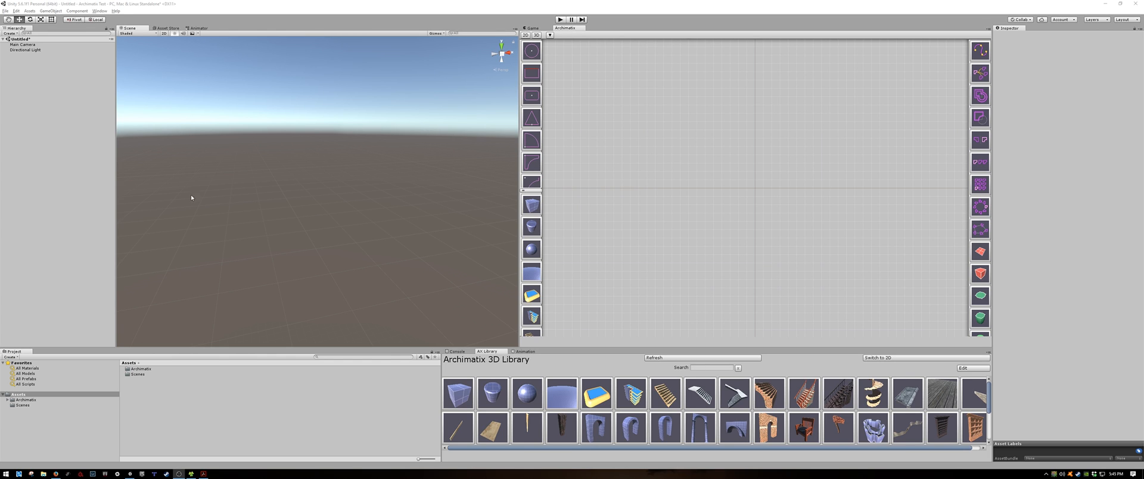
click(100, 10)
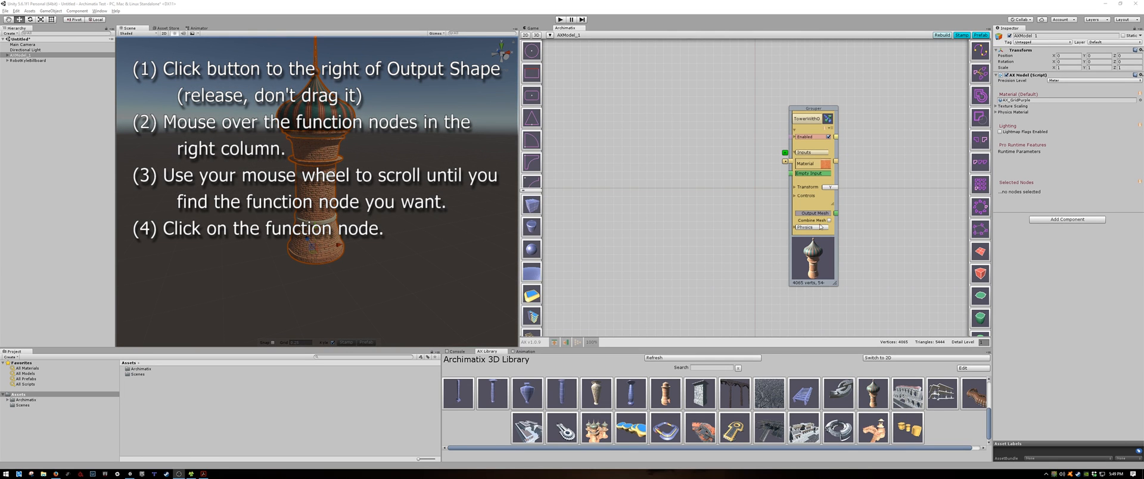
mouse_move(836, 217)
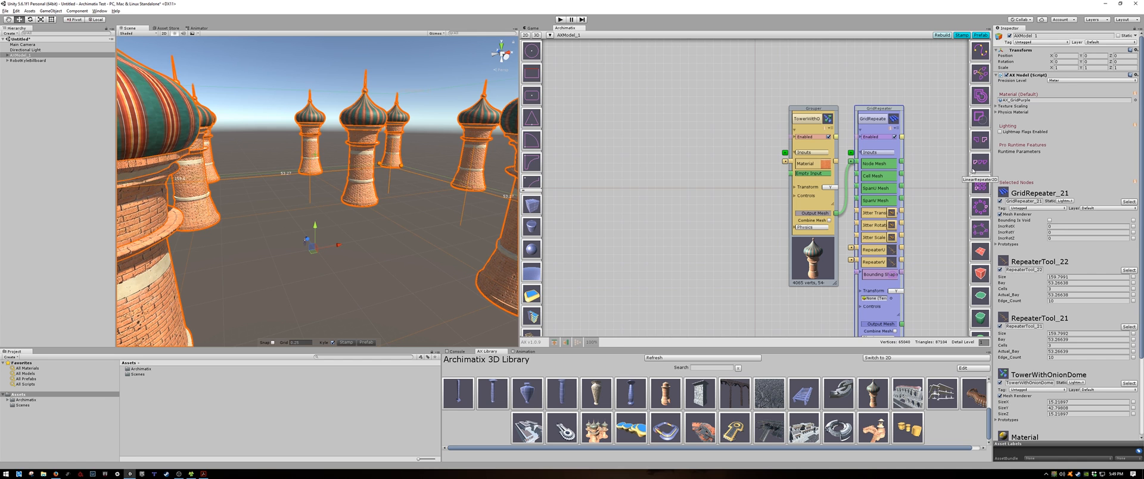
mouse_move(338, 237)
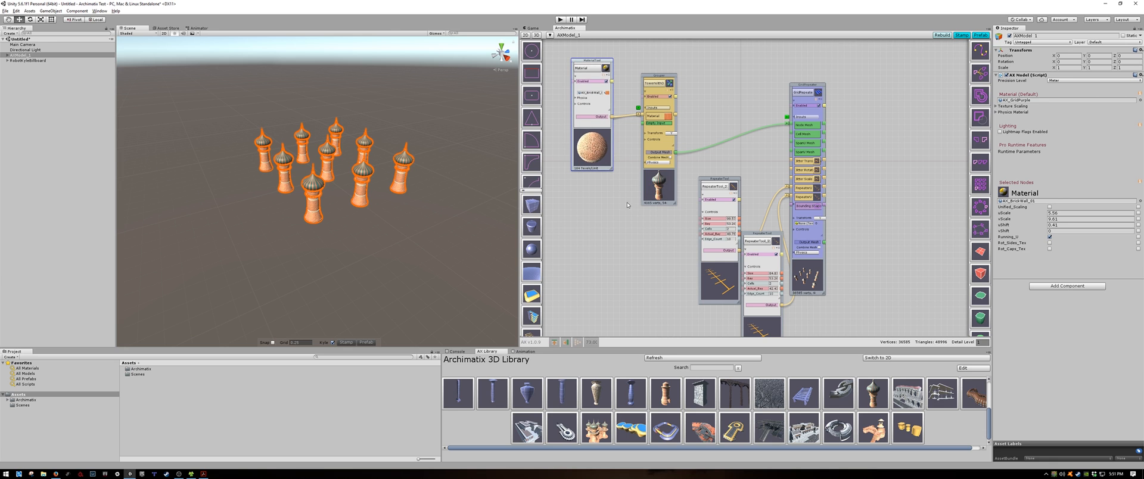
Select RepeaterTool_22 to show its size and cell settings in the Inspector.
click(591, 60)
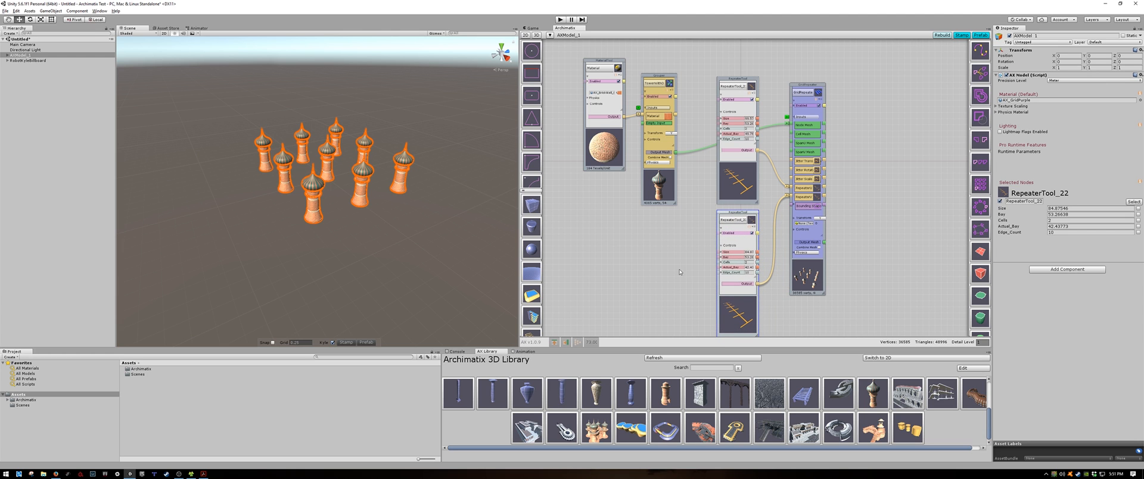
mouse_move(611, 310)
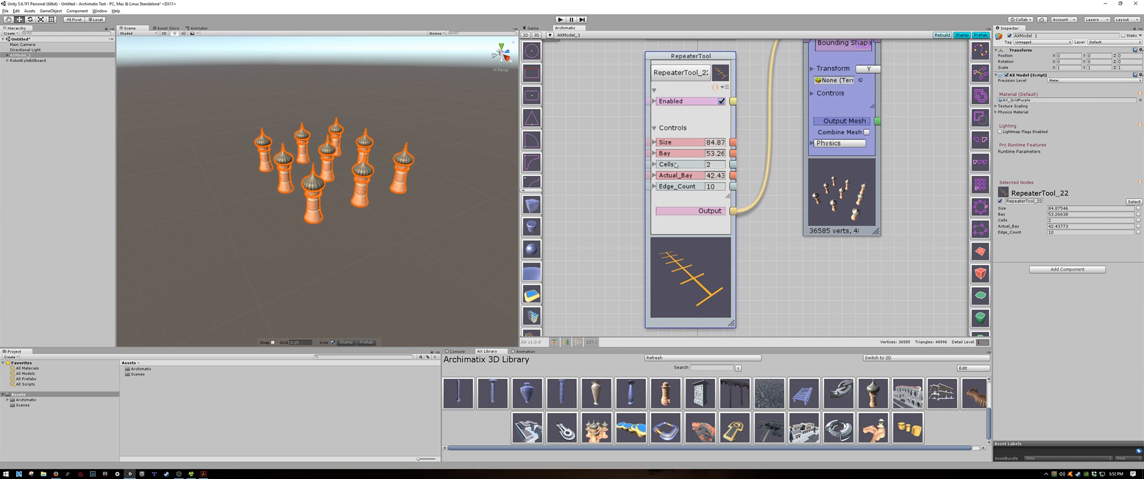
mouse_move(680, 190)
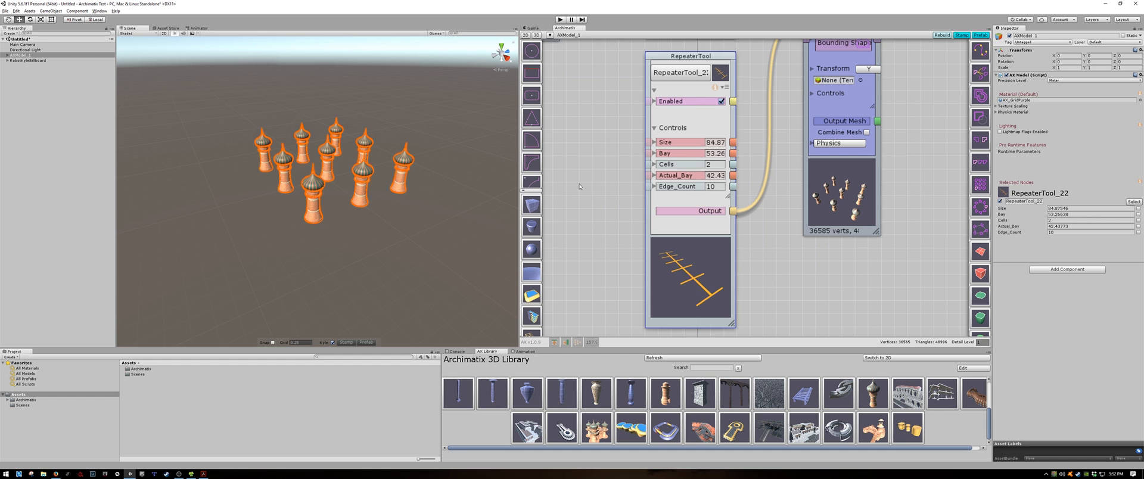
Zoom in on the RepeaterTool node to read its Size, Bay and Cells fields.
click(715, 141)
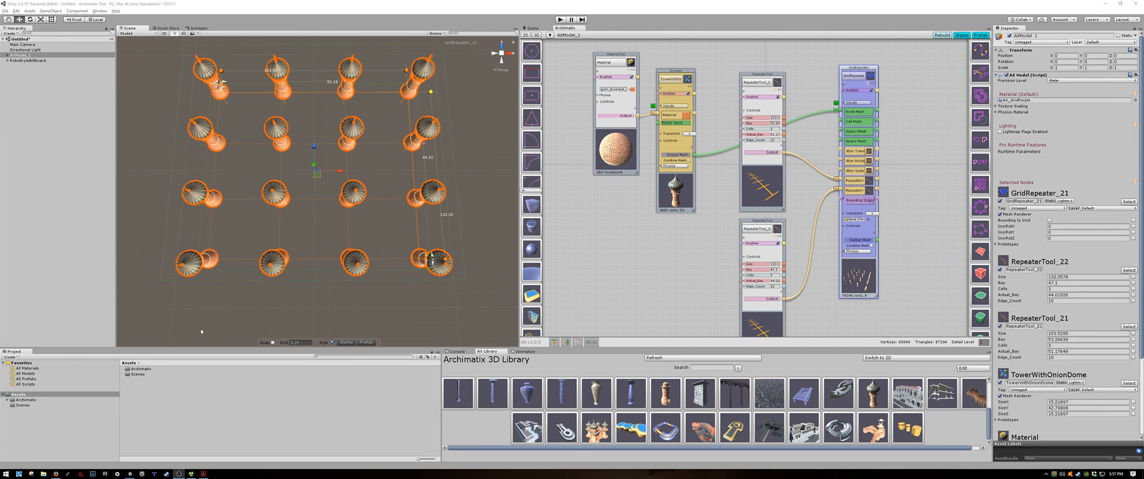
mouse_move(696, 277)
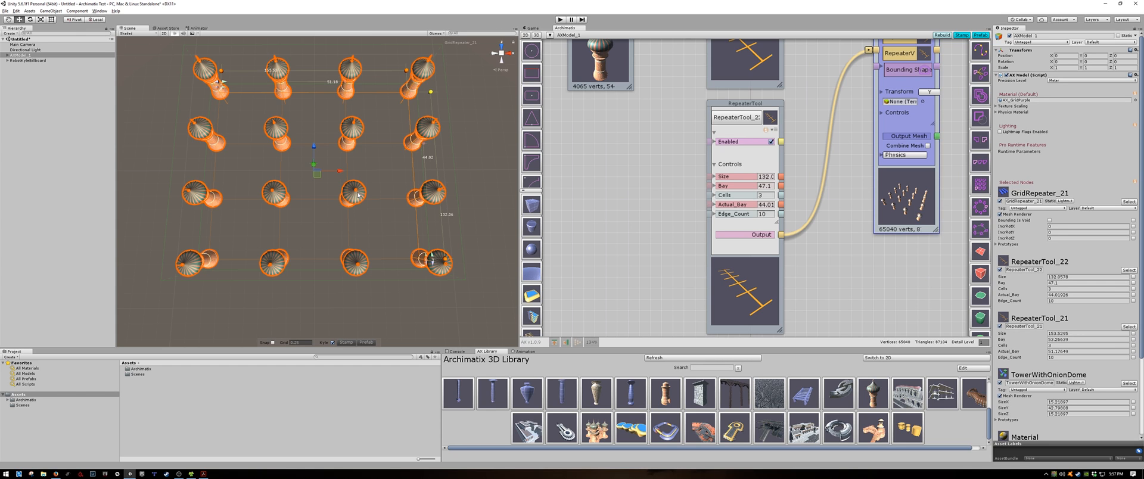
mouse_move(474, 167)
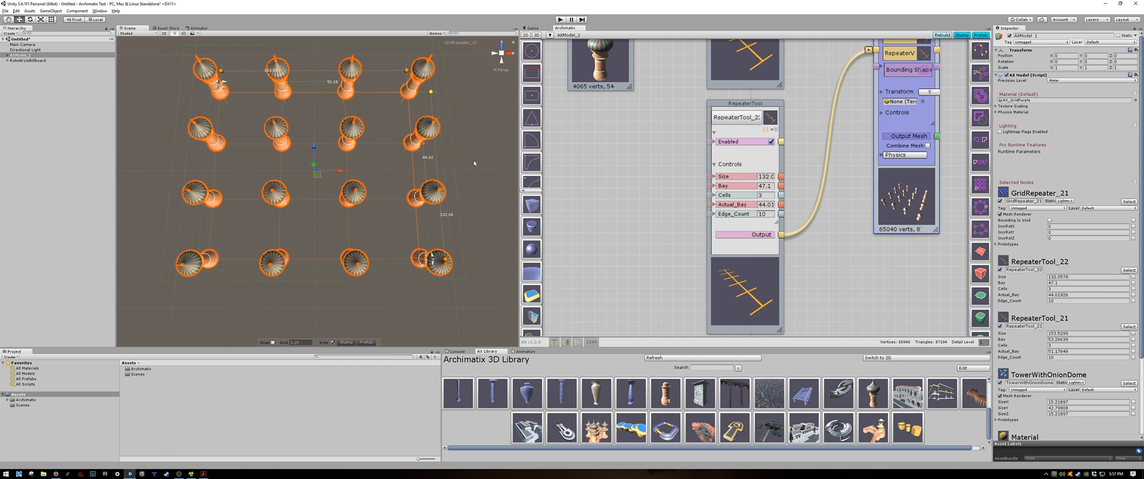
mouse_move(433, 111)
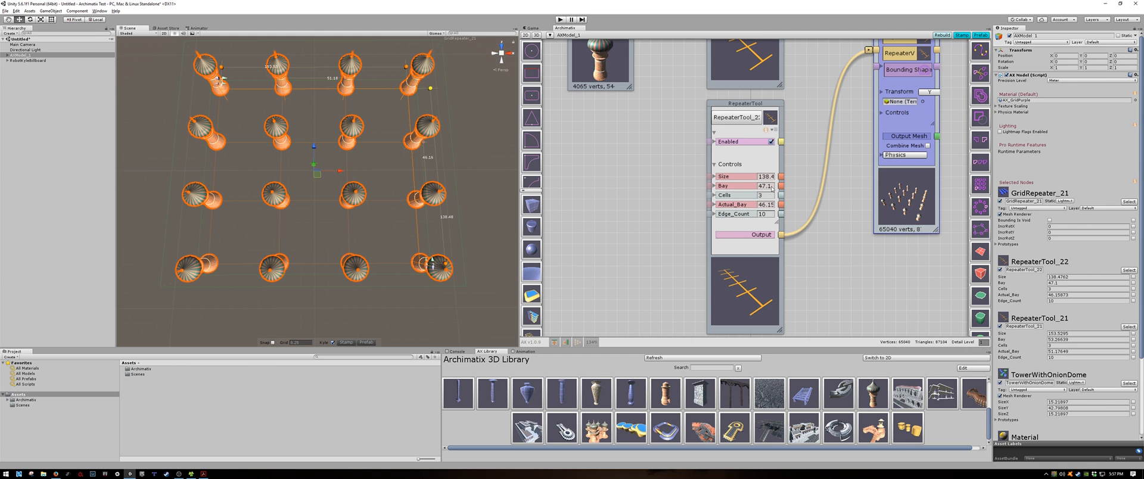
Select RepeaterTool_21 to edit its Bay value.
click(765, 186)
text(80)
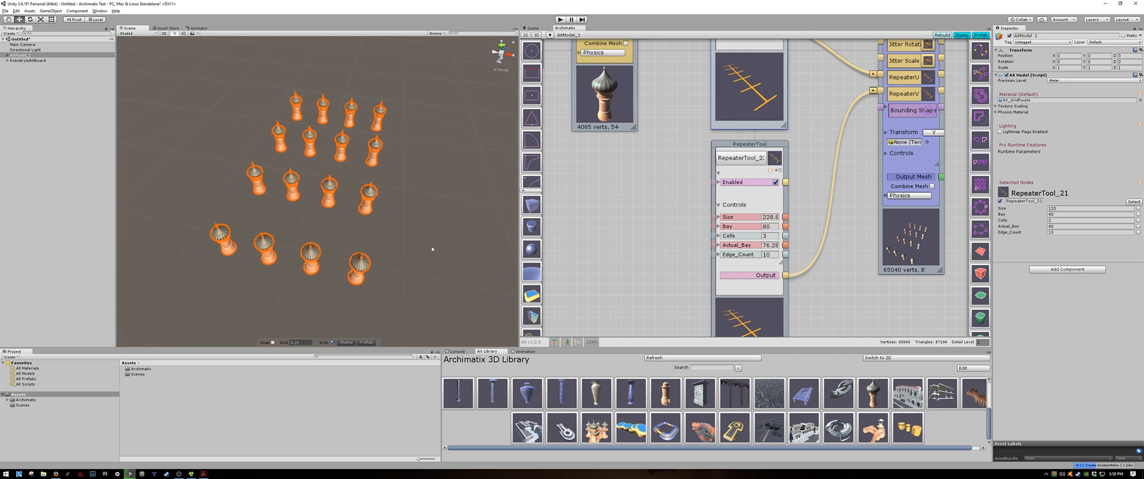
mouse_move(445, 229)
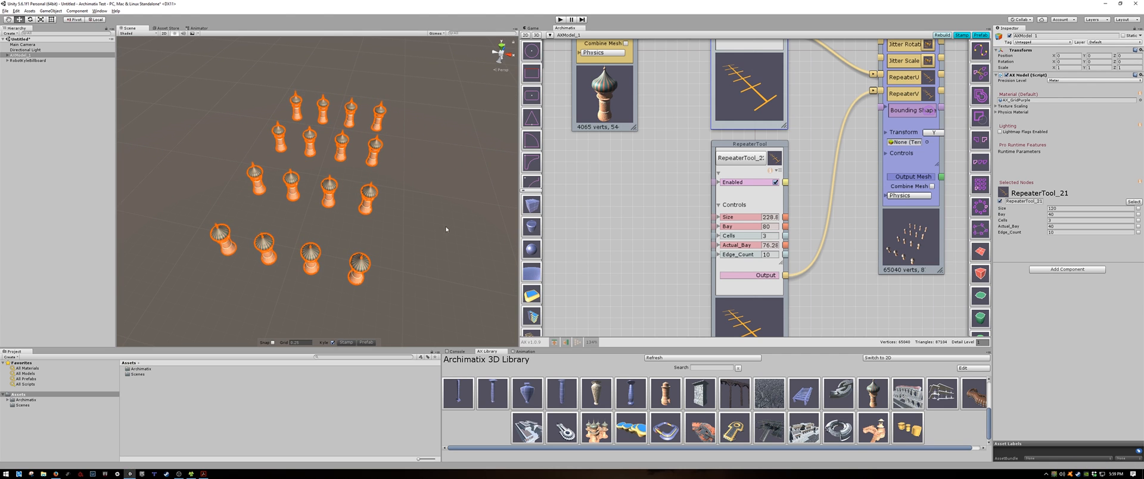
mouse_move(602, 234)
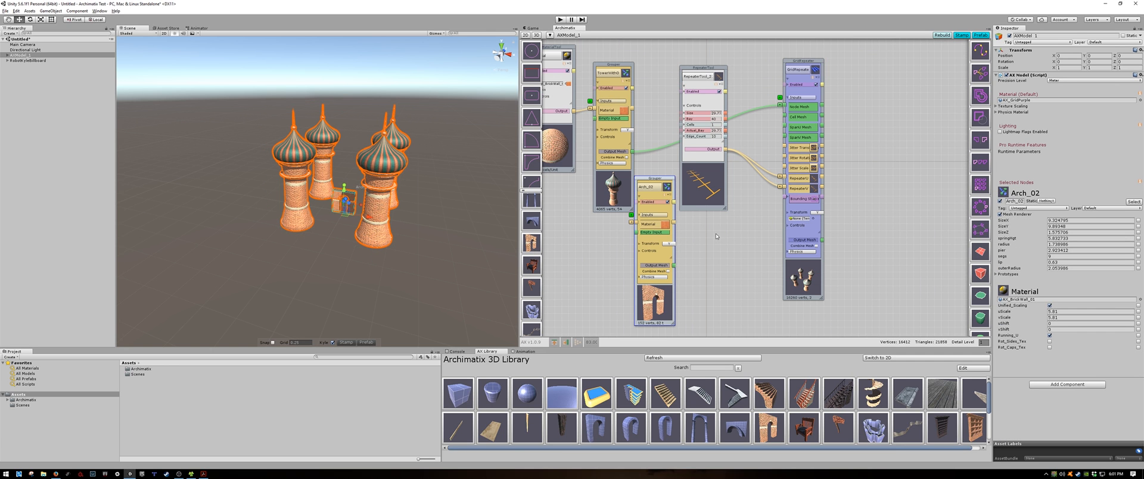
mouse_move(716, 236)
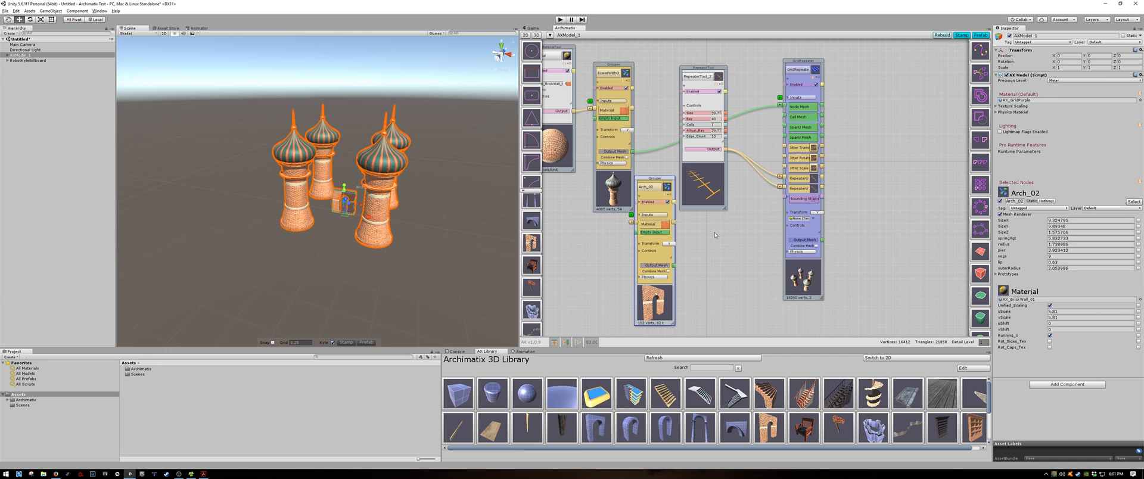
mouse_move(673, 264)
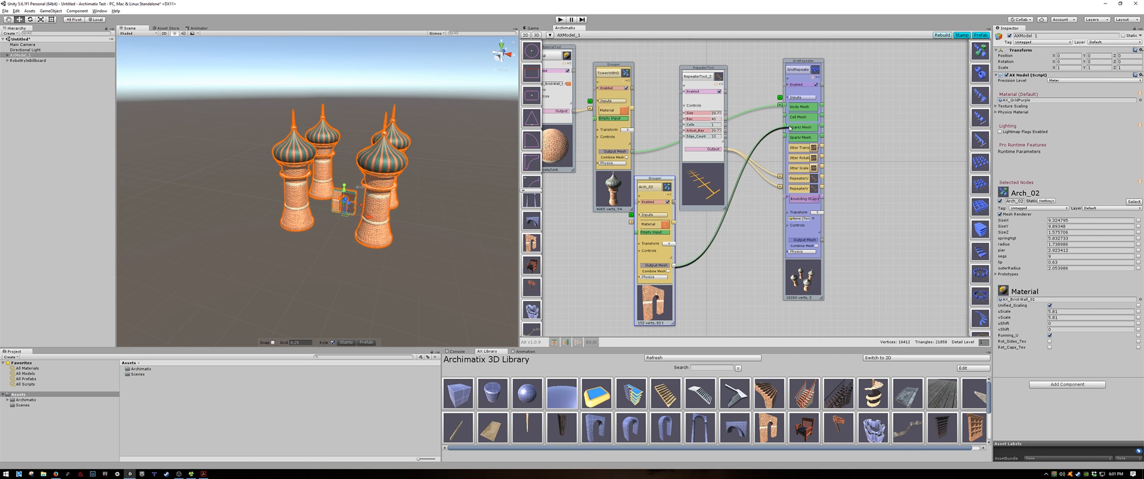
Wire the arch into the GridRepeater's Span Mesh and select the repeater to check settings.
click(801, 62)
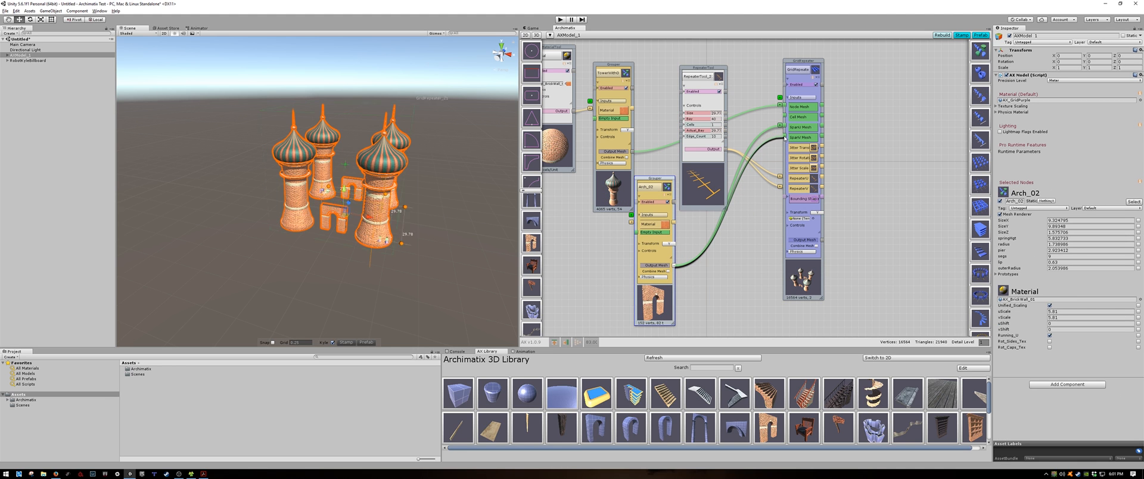
click(800, 63)
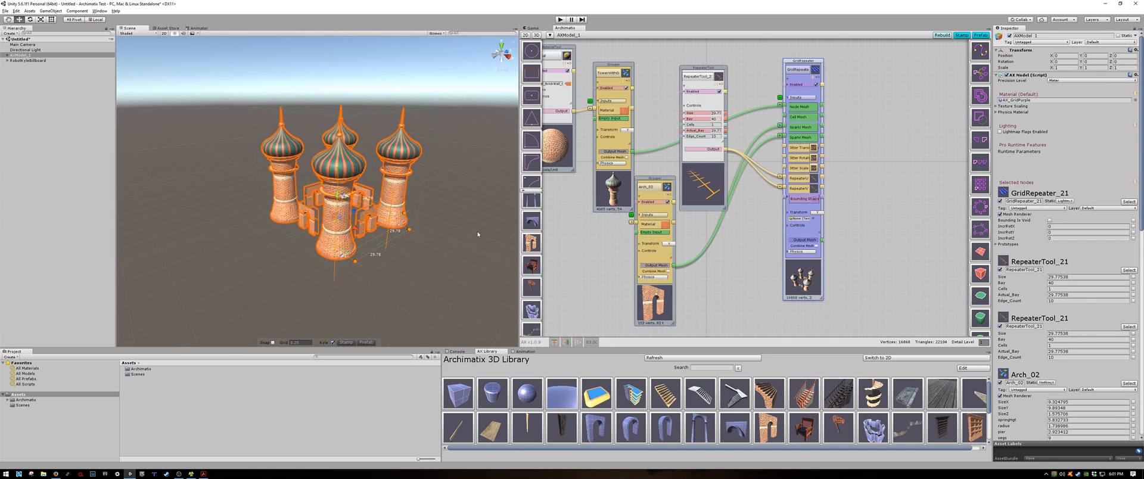
mouse_move(445, 260)
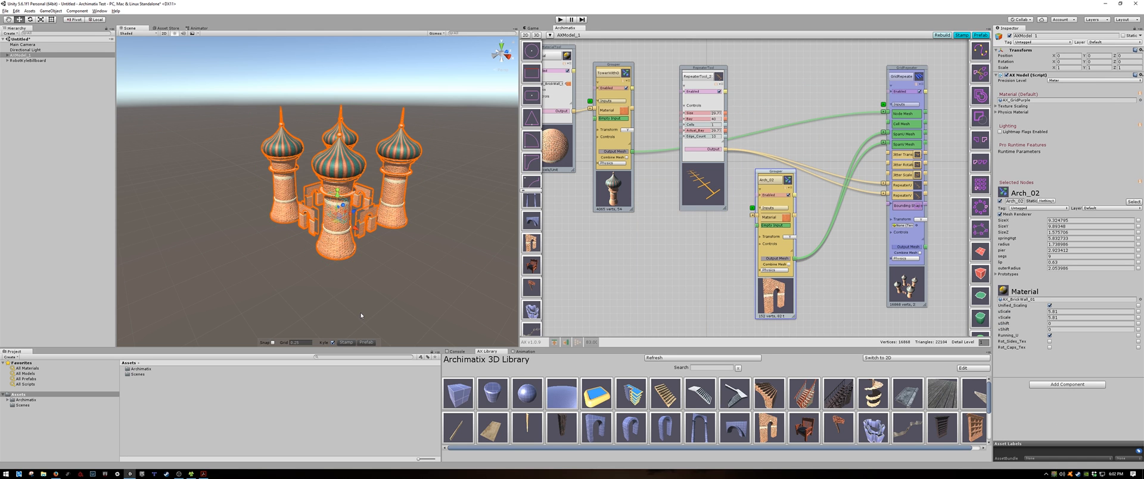
mouse_move(373, 294)
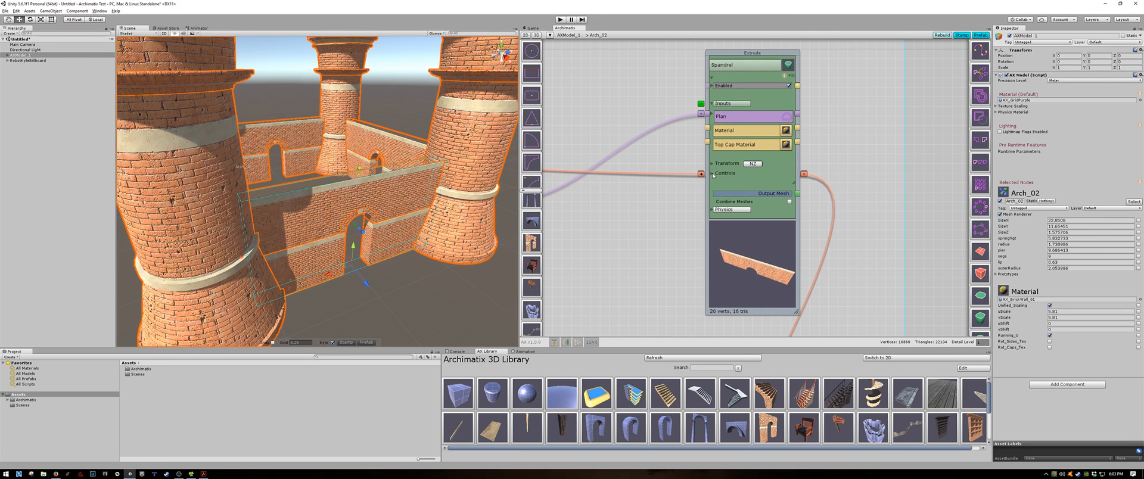
Expand the Spandrel Extrude controls, then return to the main model graph.
click(712, 173)
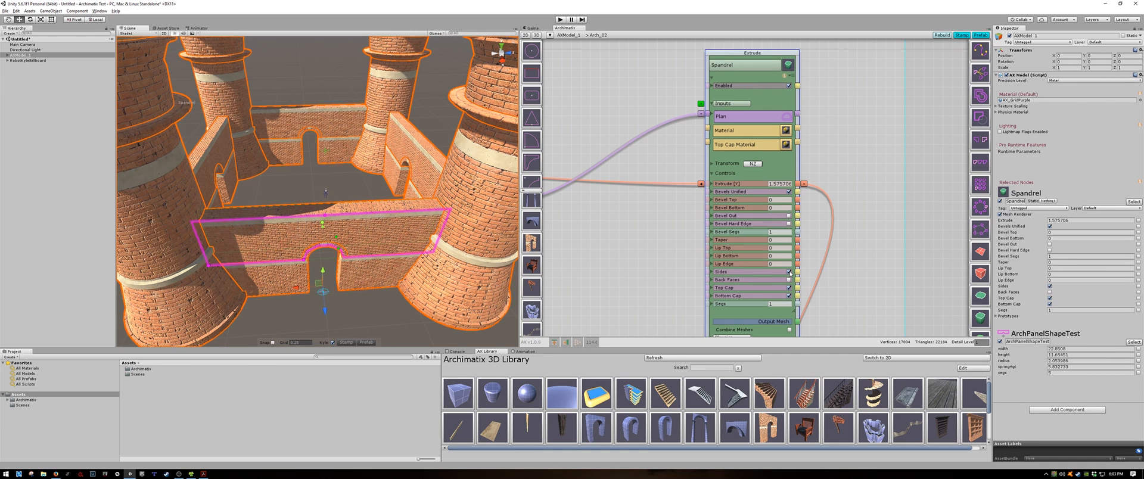
click(789, 272)
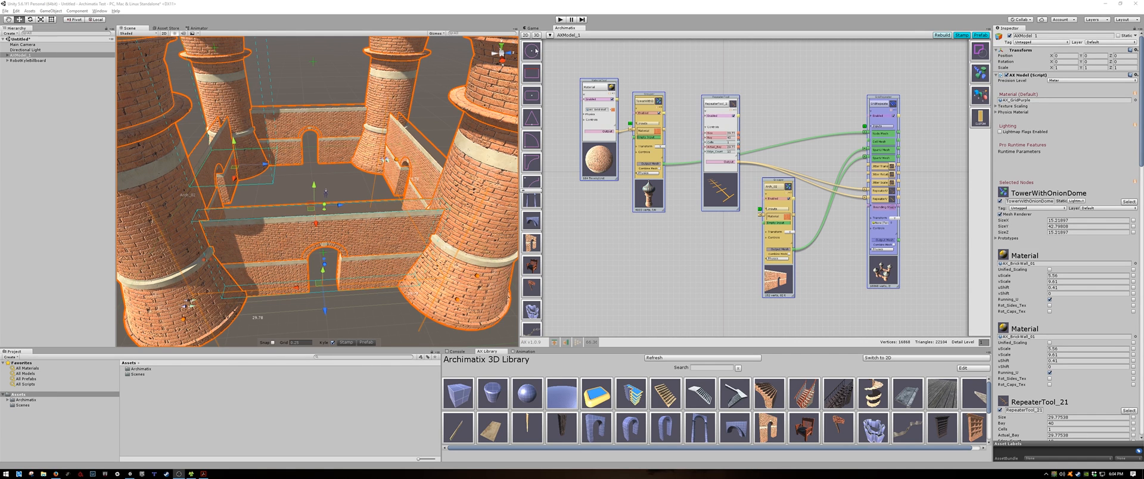
Add a Circle shape to feed a new GridRepeater2D node.
click(784, 137)
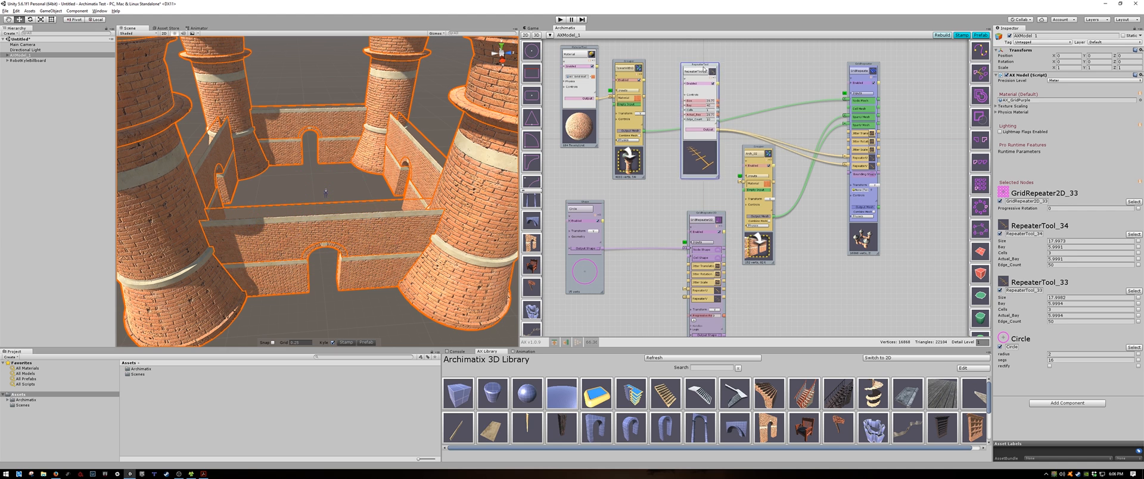
Delete the spare RepeaterTool nodes attached to the GridRepeater2D.
click(639, 200)
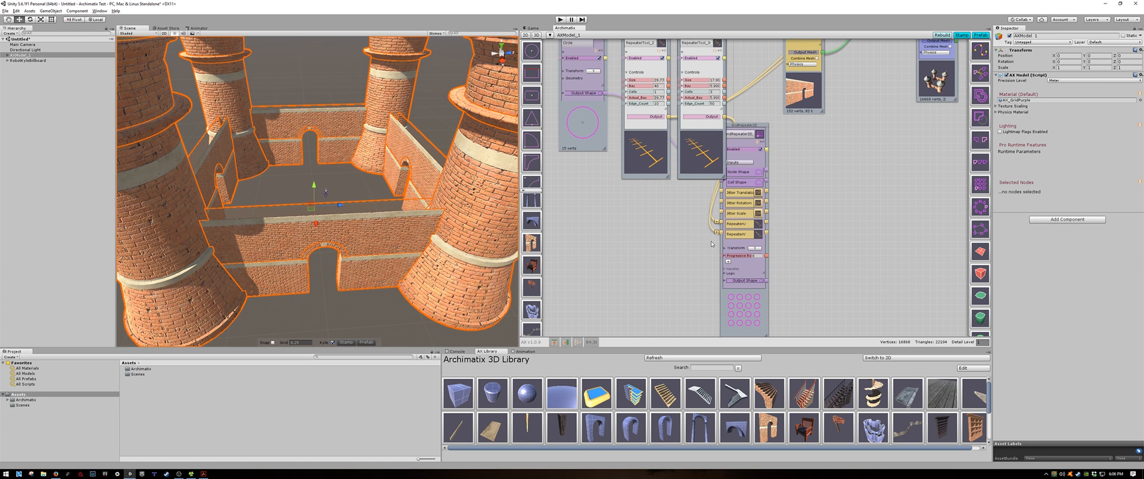
click(704, 53)
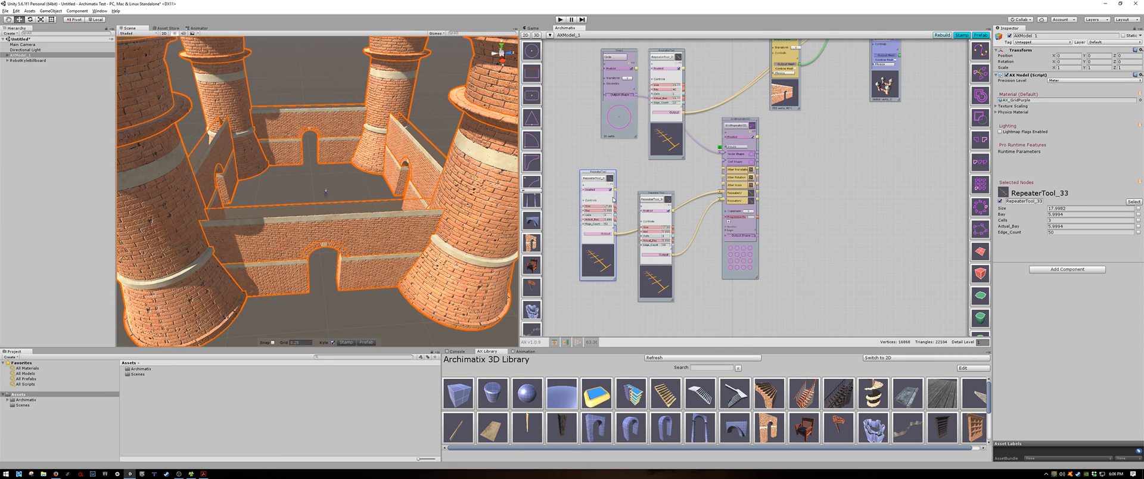
click(651, 195)
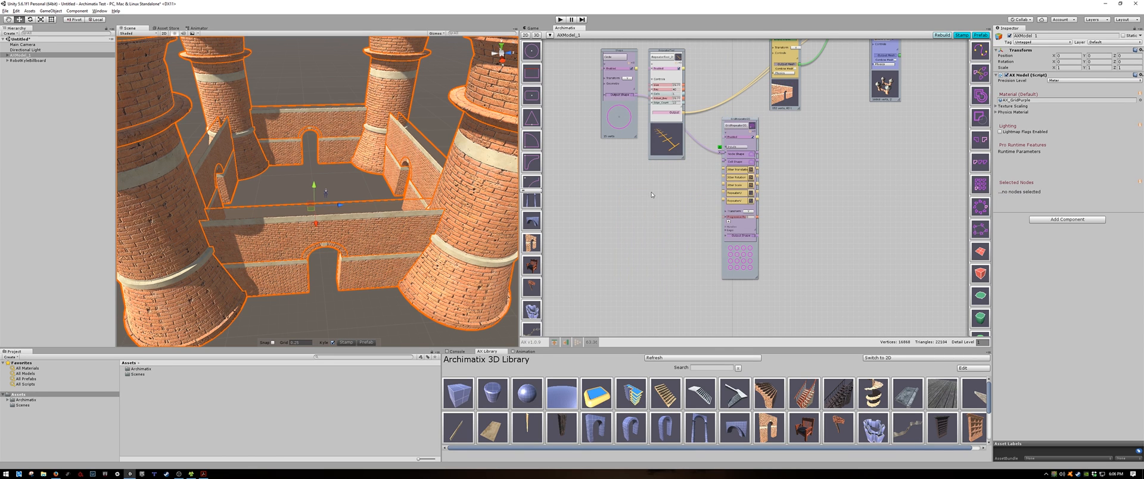
mouse_move(685, 116)
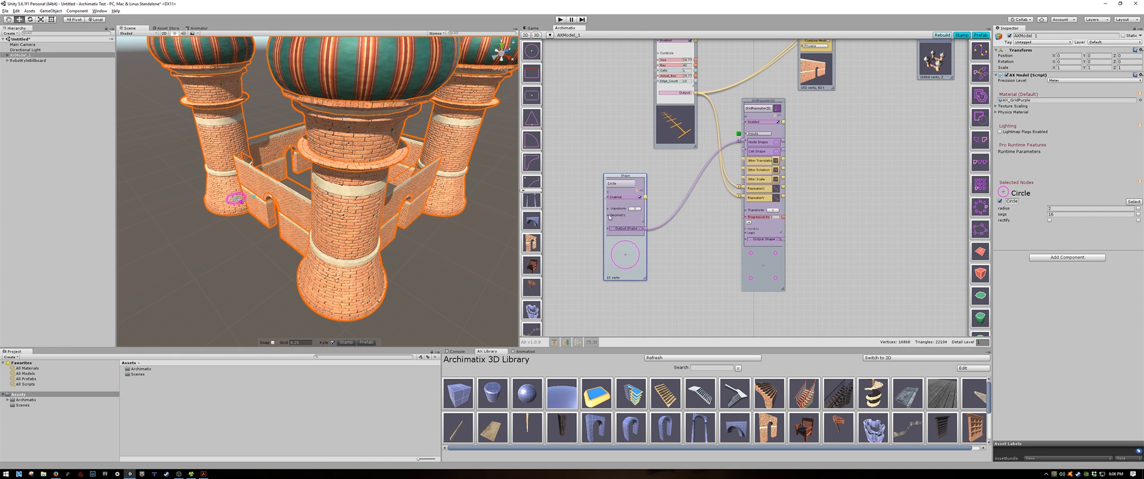
click(607, 215)
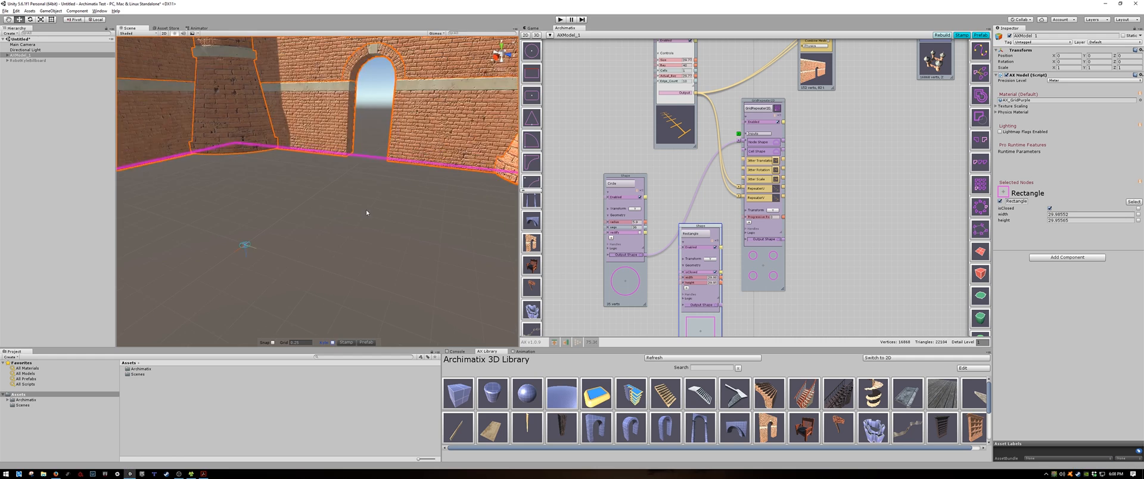
Move the Rectangle node aside in the graph.
drag(364, 212, 322, 219)
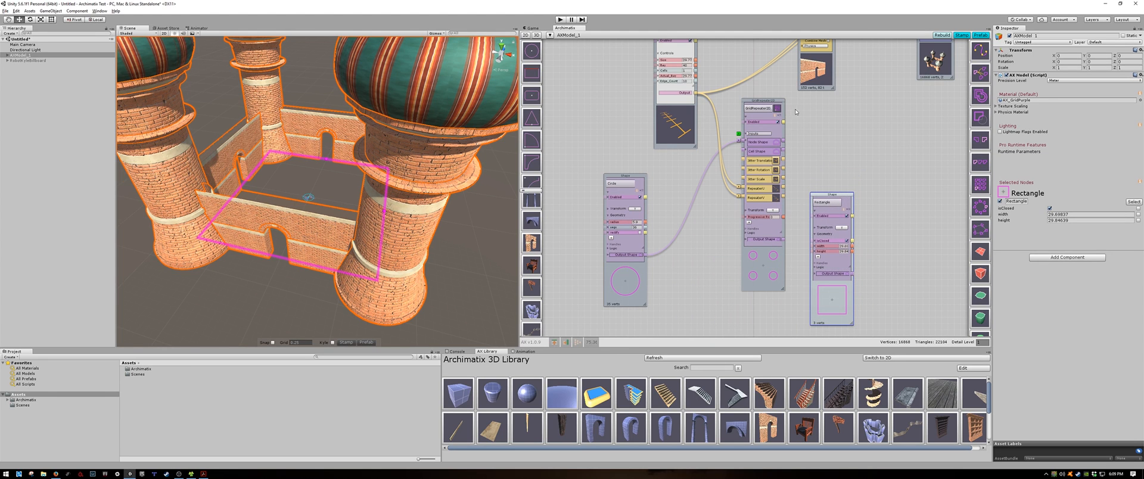
Add a ShapeMerger node combining the Rectangle and GridRepeater2D outputs.
click(760, 102)
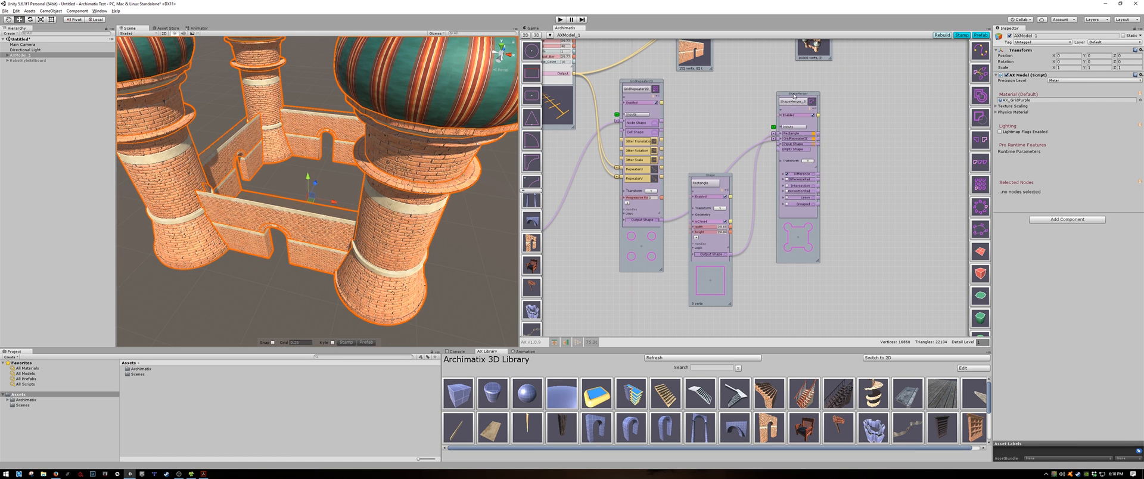
click(797, 101)
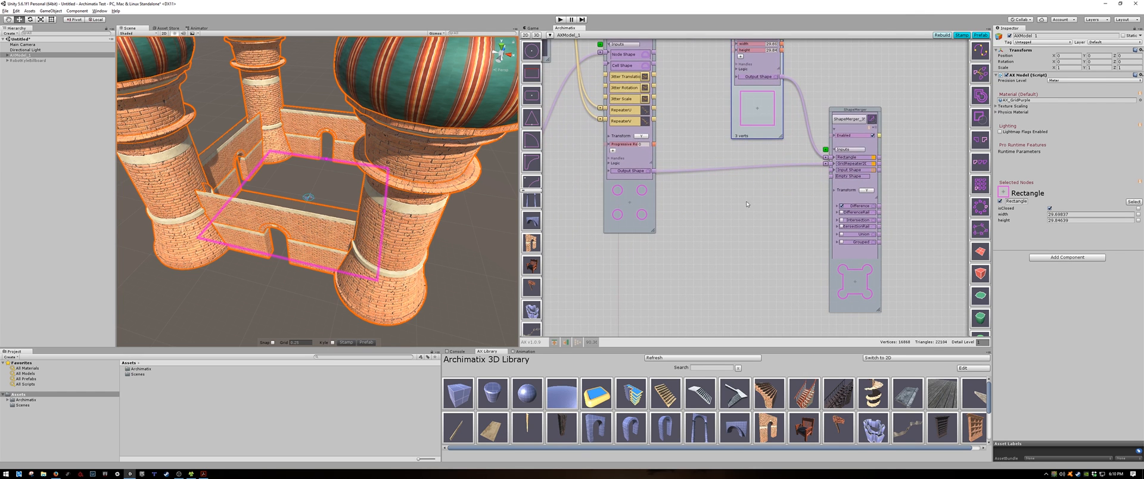
mouse_move(771, 235)
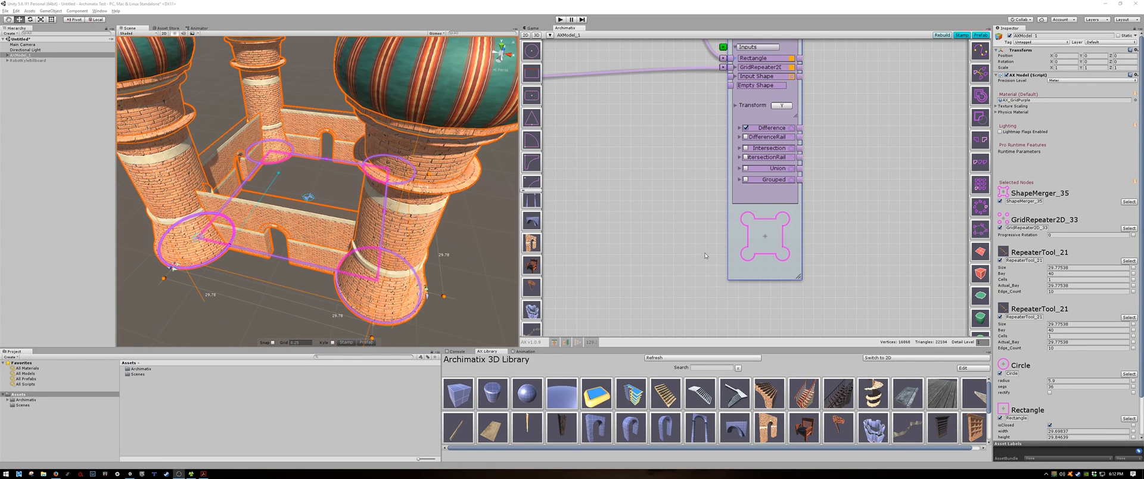
mouse_move(807, 163)
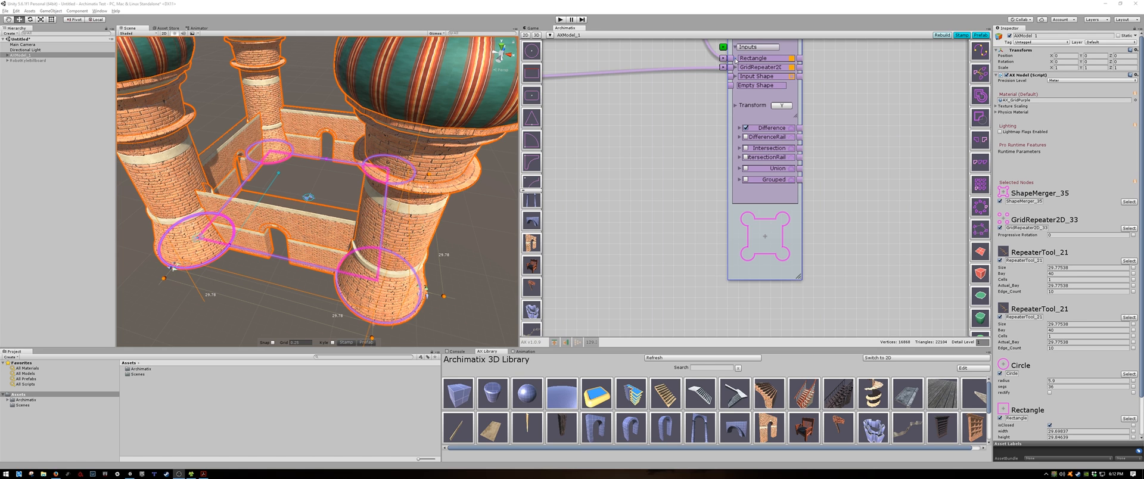
Expand the ShapeMerger's Rectangle input to reveal Thickness, Offset and related settings.
click(753, 58)
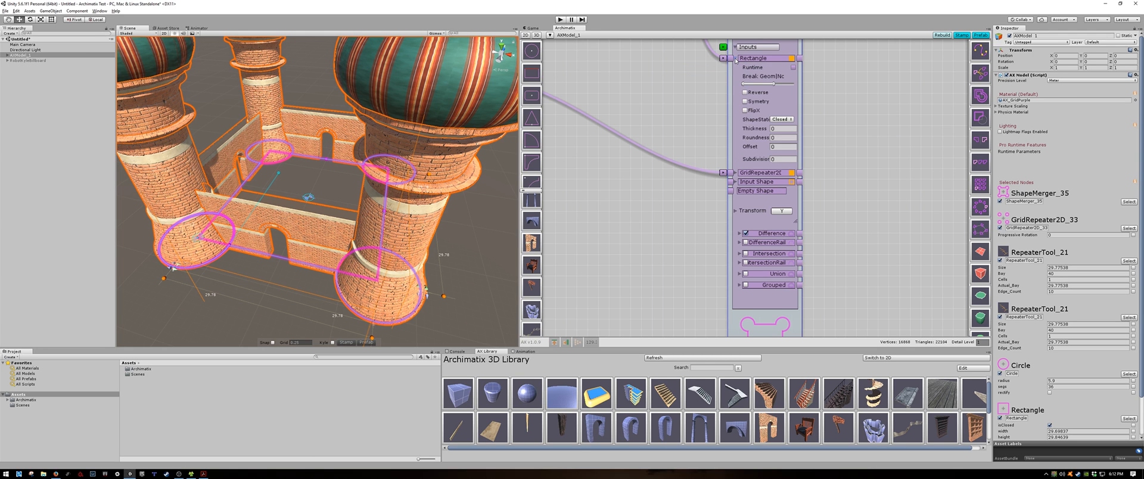
scroll(down, 3)
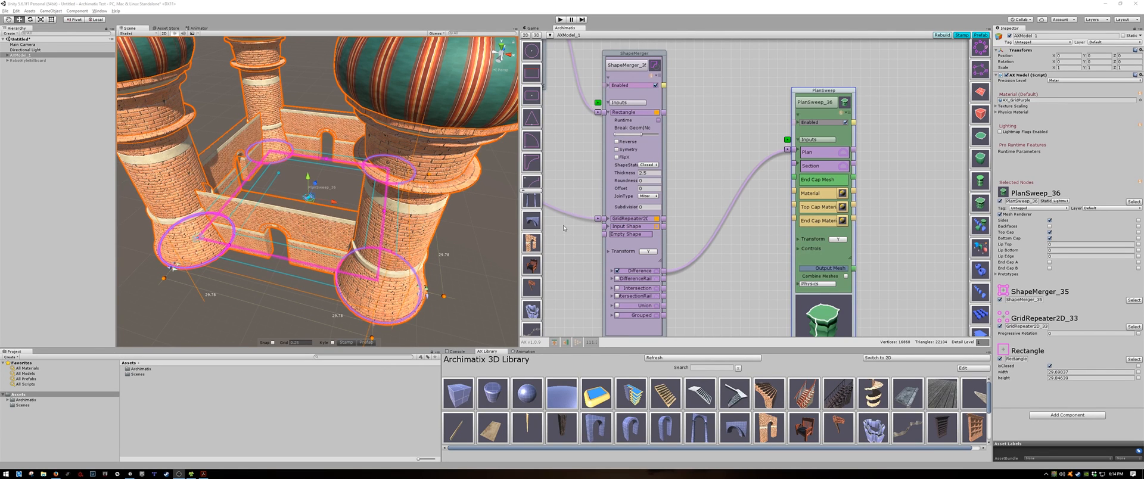
mouse_move(536, 139)
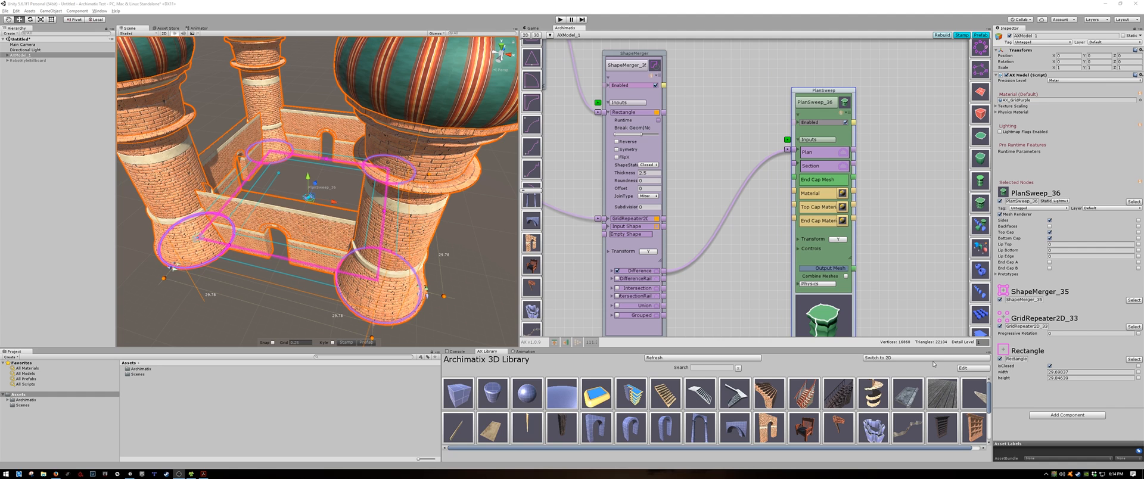
Switch the node library to the 2D shapes list.
click(884, 357)
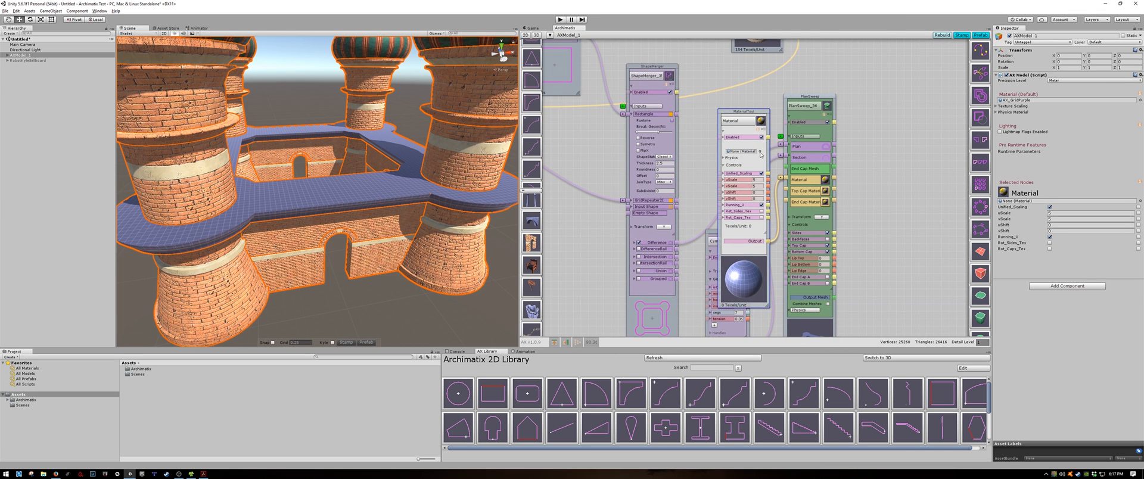
Replace the walkway's blue grid material with a stone material from Select Material.
click(738, 151)
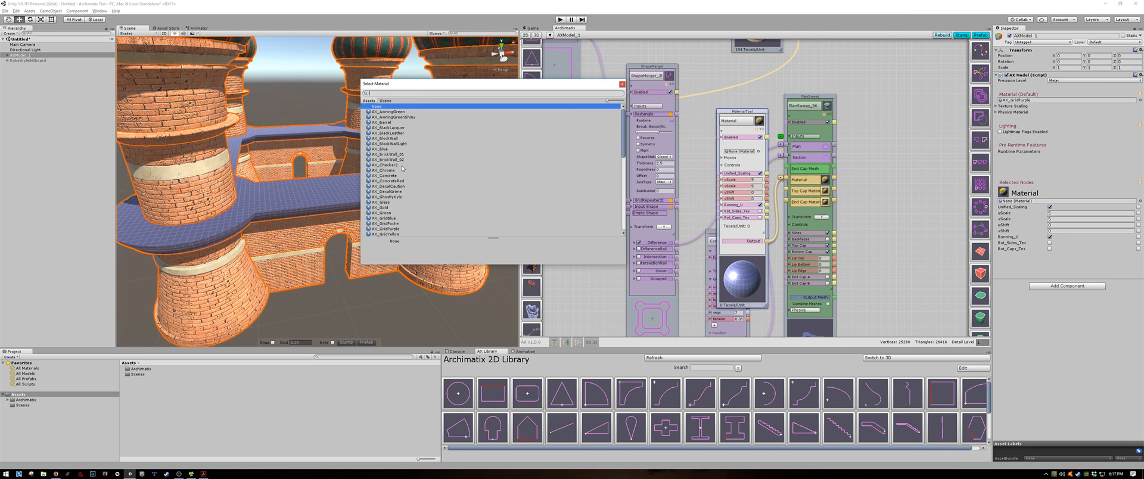
click(387, 138)
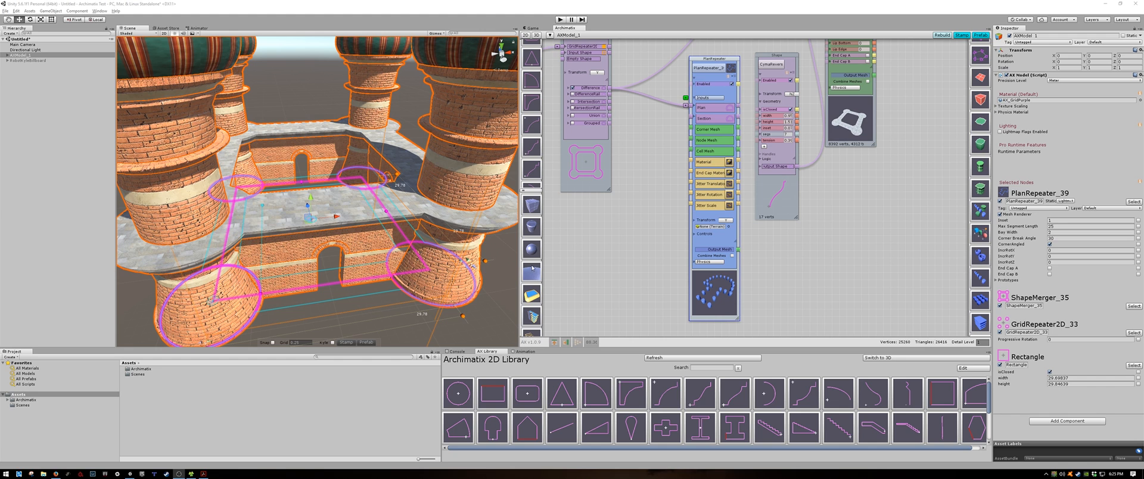
mouse_move(532, 206)
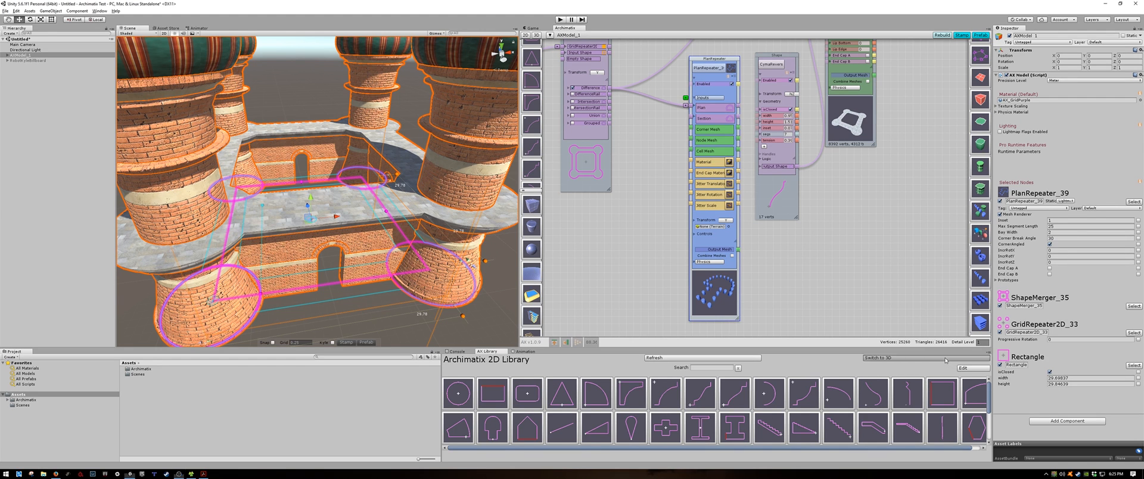
Switch the node library to the 3D shapes list.
click(905, 357)
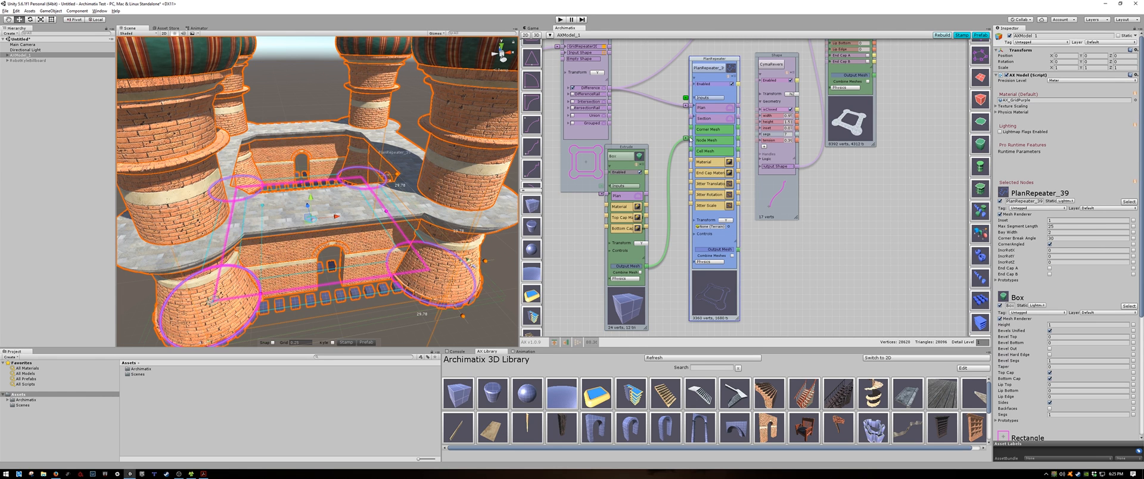
mouse_move(364, 205)
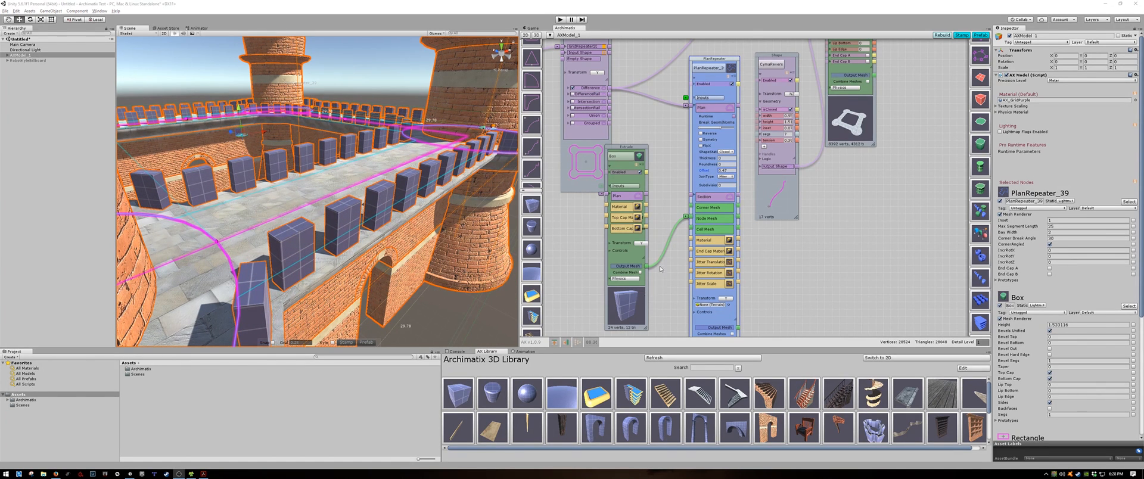
Add a MaterialTool node and wire it into the box Extrude node's Material input.
click(620, 251)
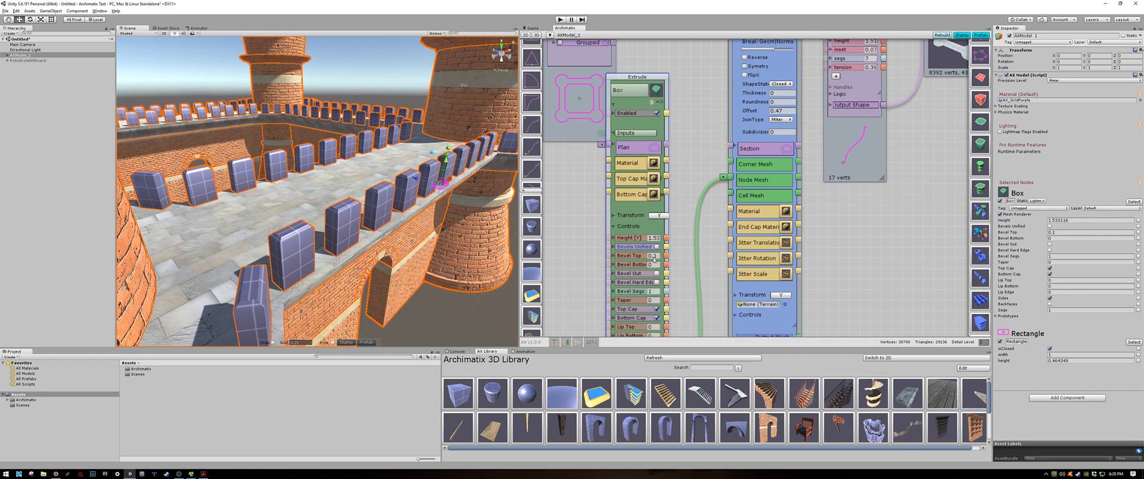
mouse_move(454, 317)
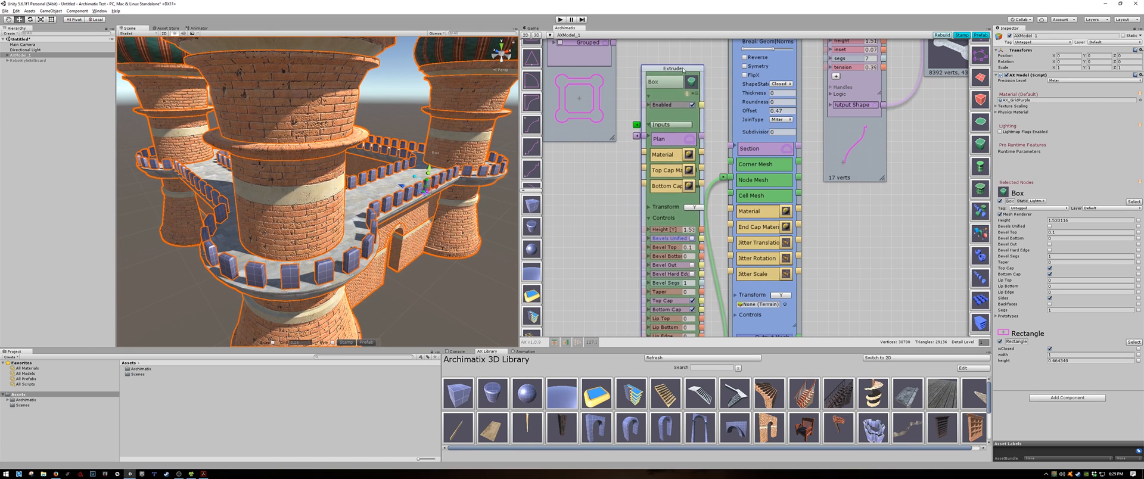
click(663, 153)
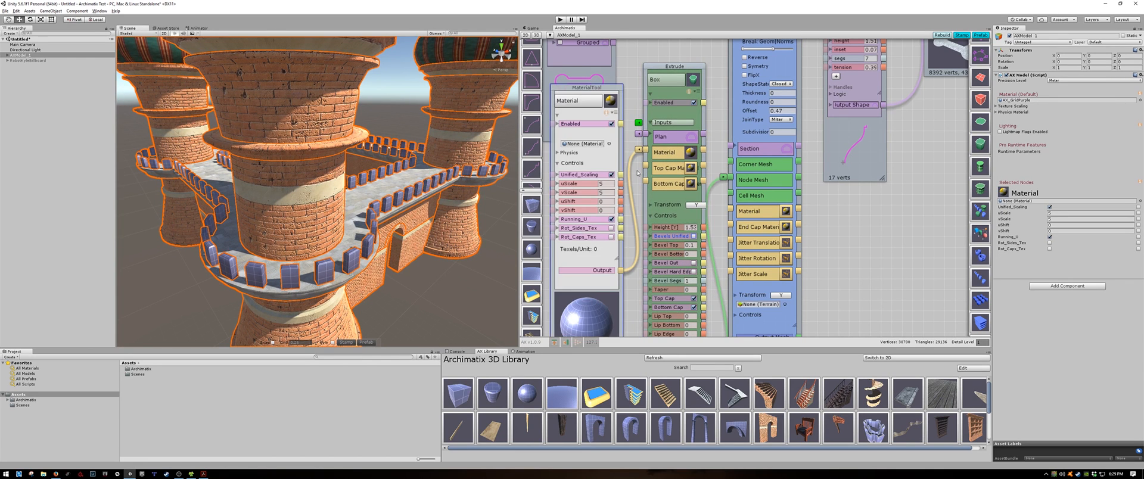